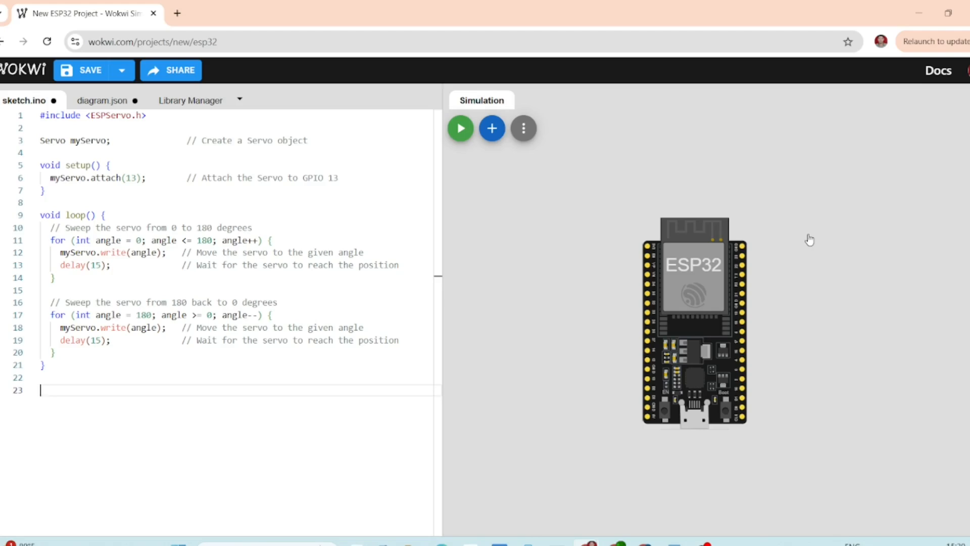
pyautogui.moveTo(566, 150)
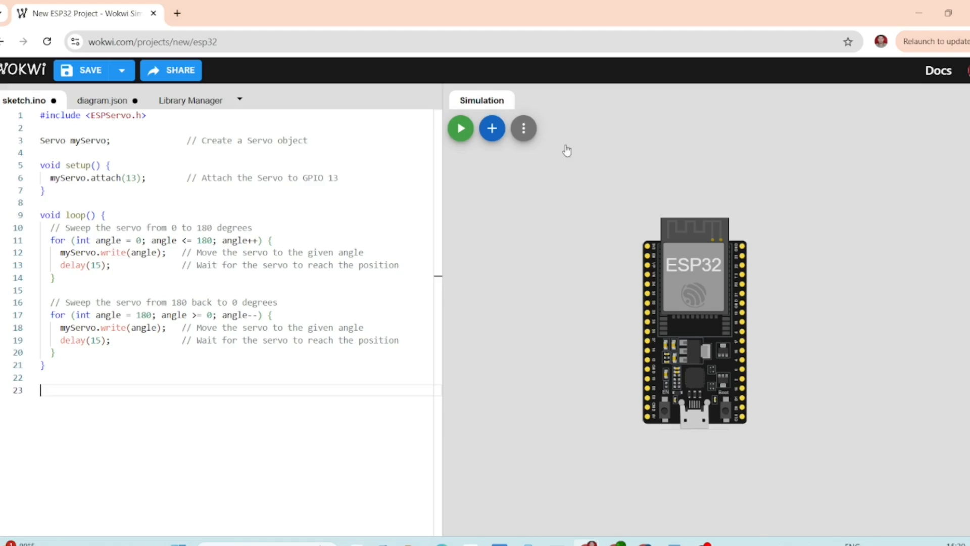
# - Search the parts list for "ser" and place a Servo on the canvas beside the ESP32
pyautogui.click(492, 128)
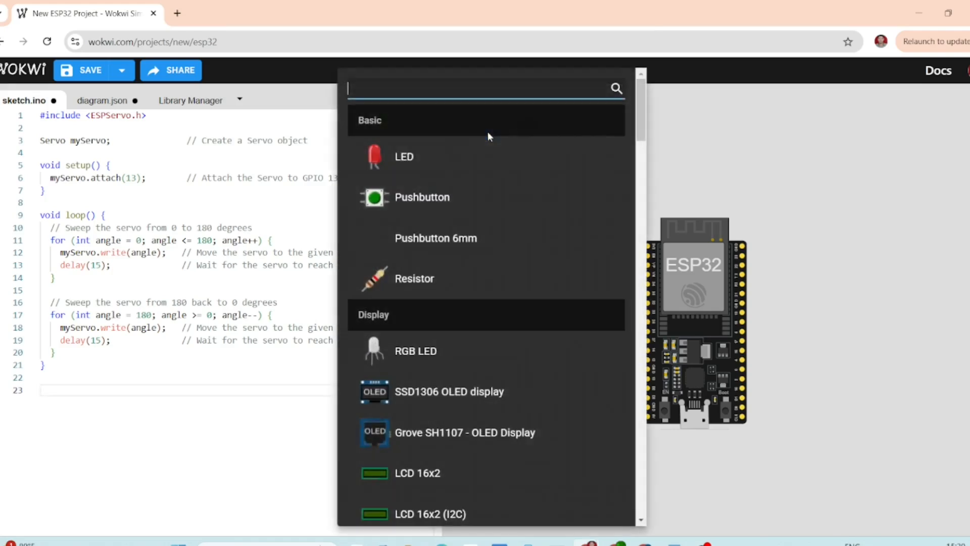
pyautogui.write('s')
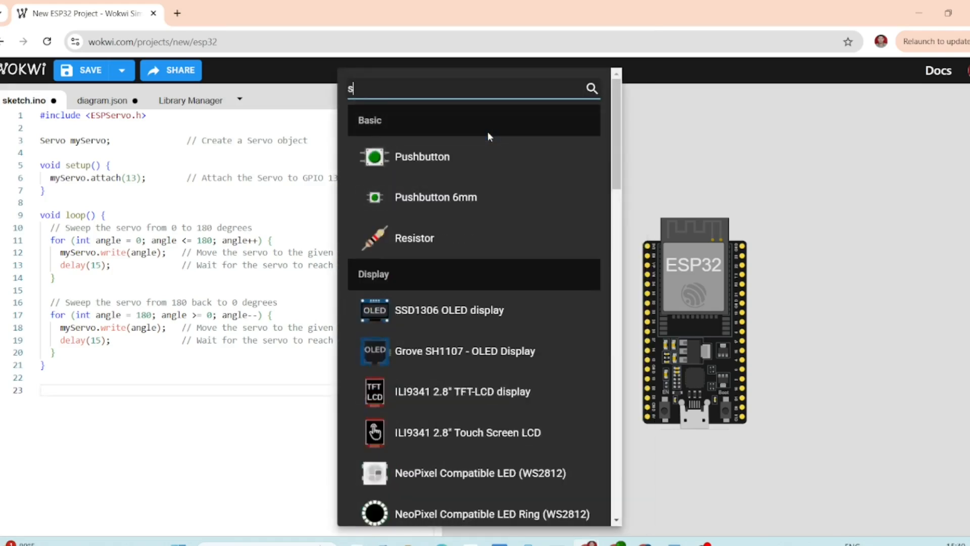
pyautogui.write('er')
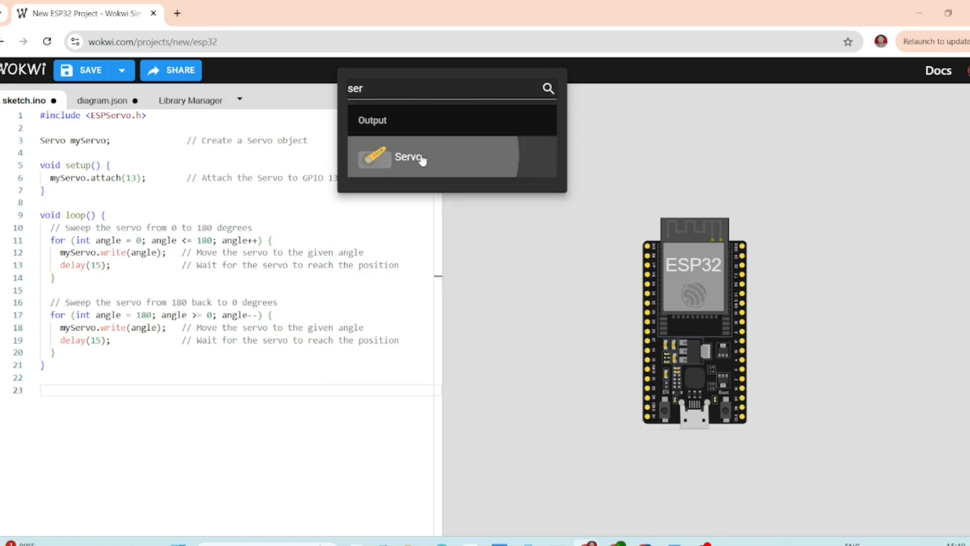
pyautogui.click(406, 157)
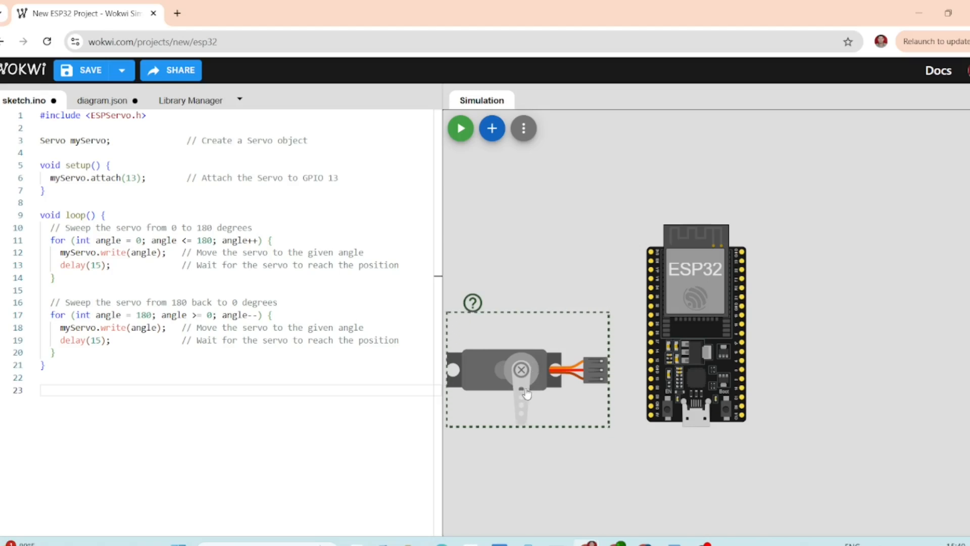
# - Wire the servo's signal to a GPIO pin, power to 5V and ground to GND
pyautogui.moveTo(525, 369); pyautogui.dragTo(516, 387)
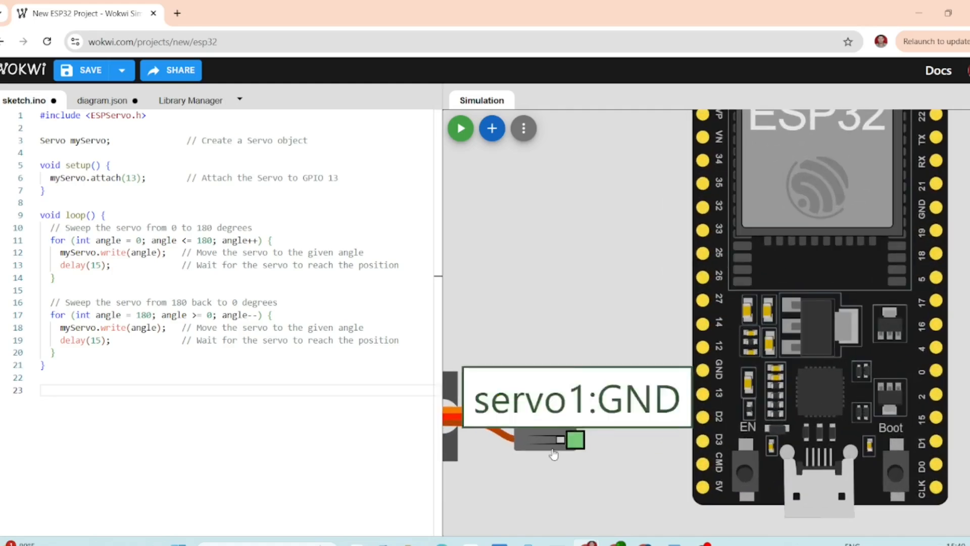
pyautogui.moveTo(574, 417)
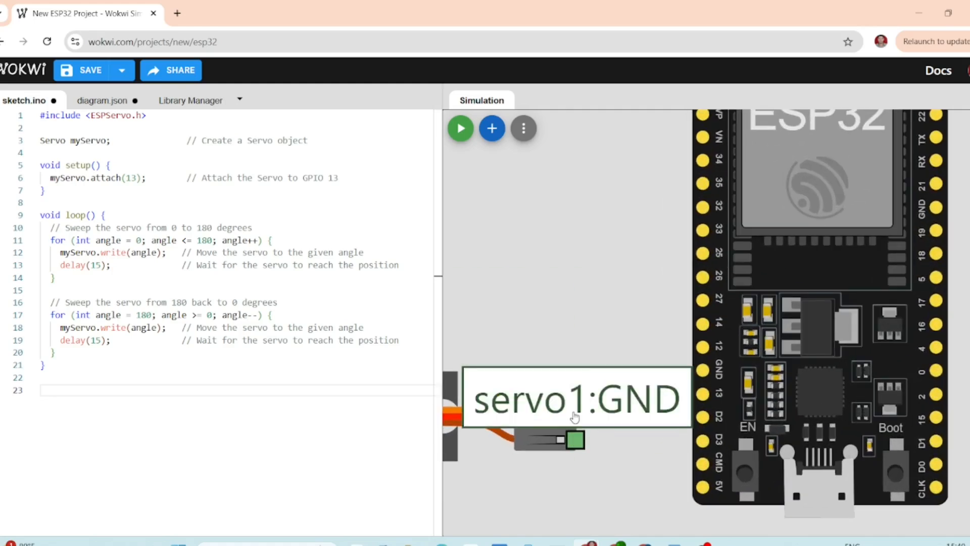
pyautogui.moveTo(573, 418)
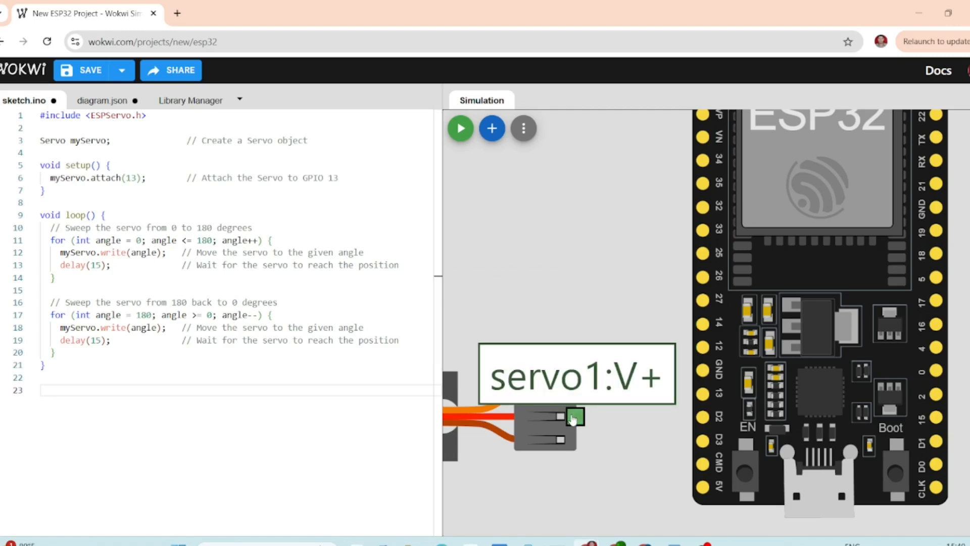
pyautogui.moveTo(572, 416); pyautogui.dragTo(650, 492)
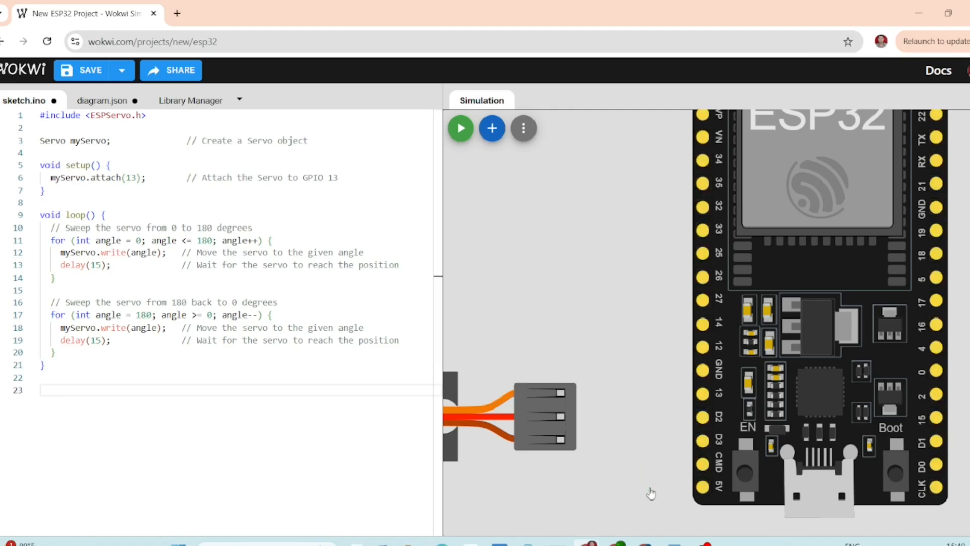
pyautogui.moveTo(704, 492)
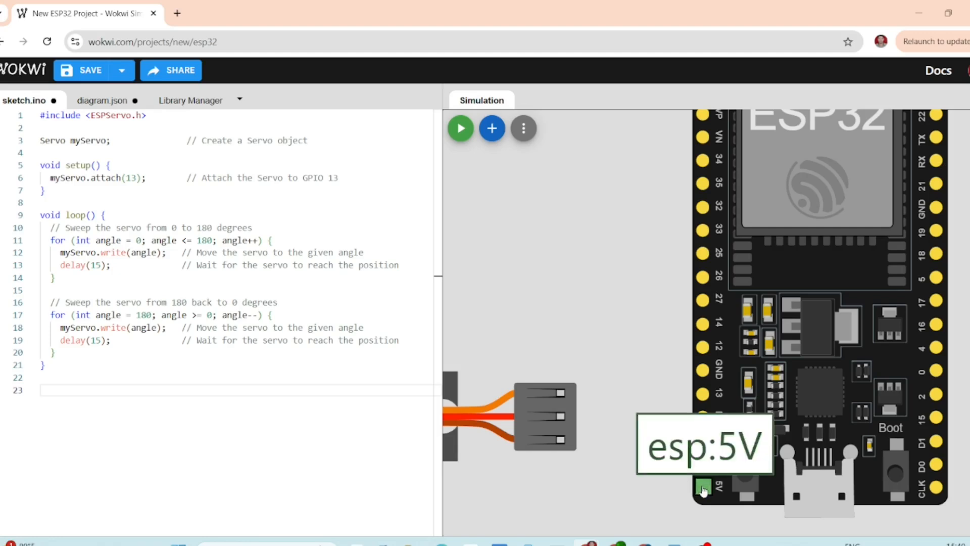
pyautogui.moveTo(702, 486); pyautogui.dragTo(643, 420)
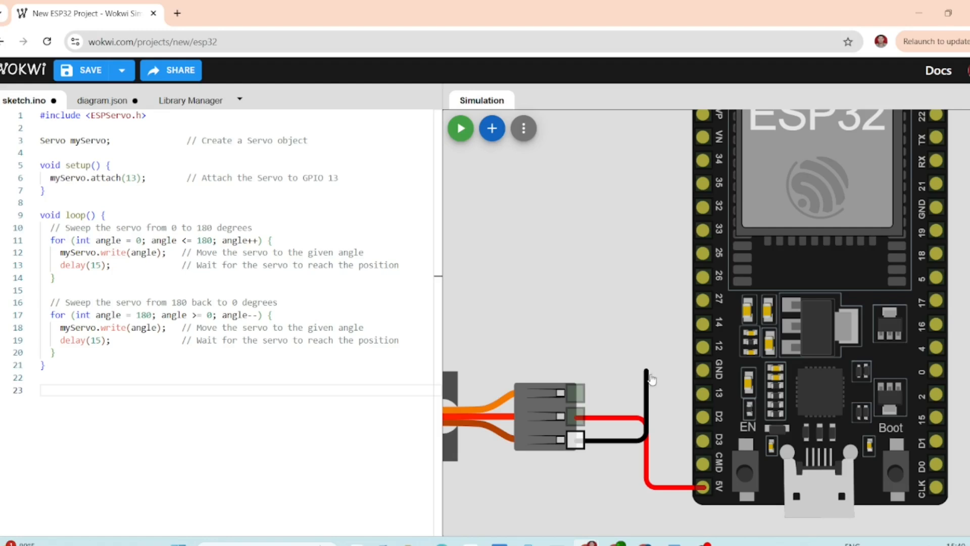
pyautogui.moveTo(648, 377); pyautogui.dragTo(702, 370)
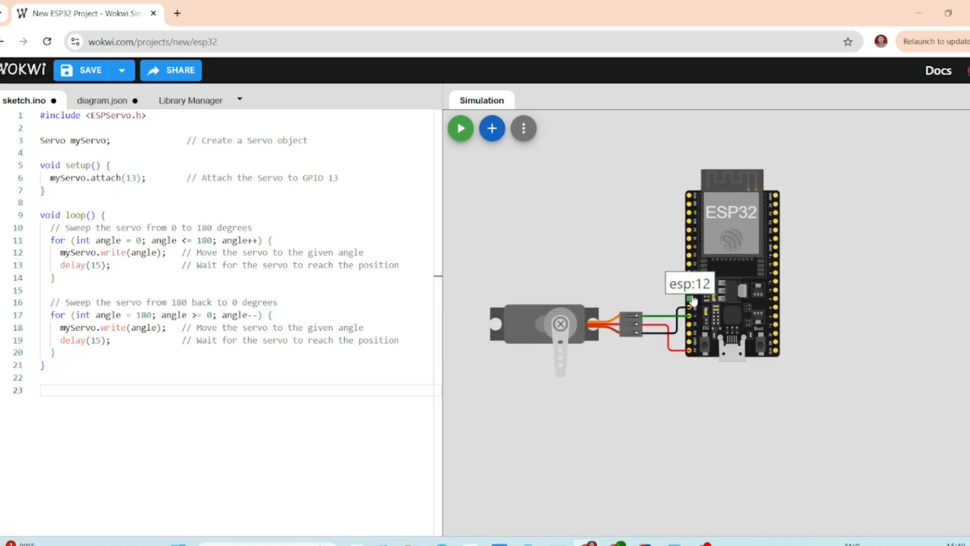
pyautogui.moveTo(909, 349)
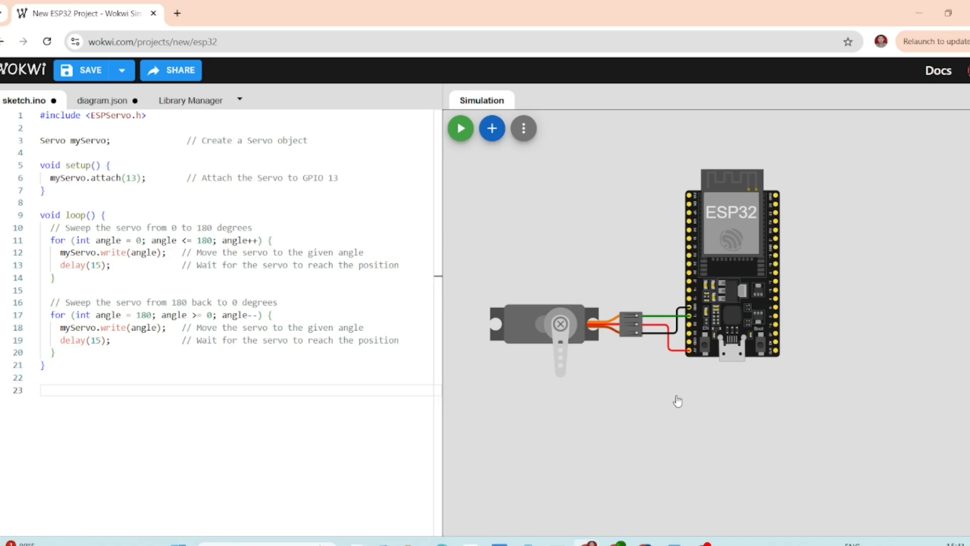
# - Install the ESP32Servo library from the Library Manager and return to sketch.ino
pyautogui.click(138, 277)
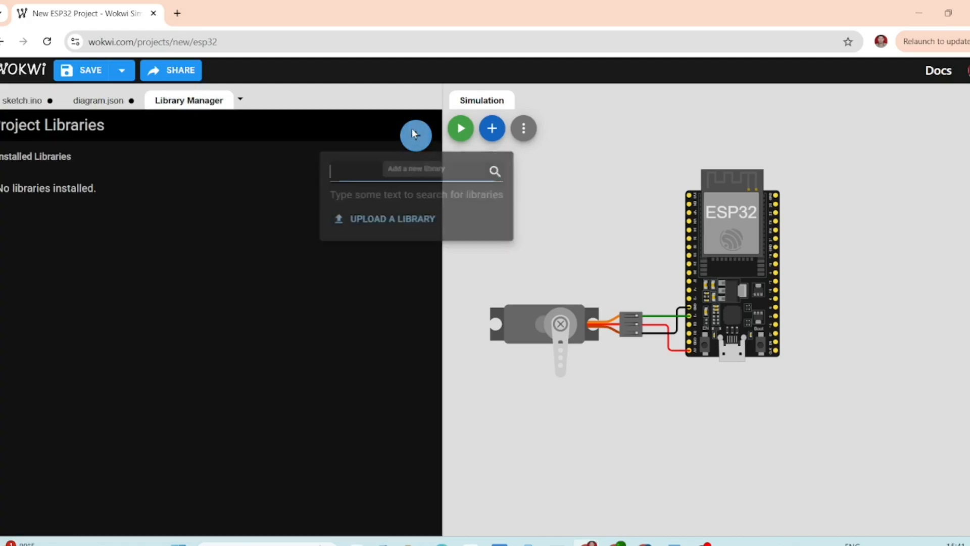
pyautogui.write('esp32servo')
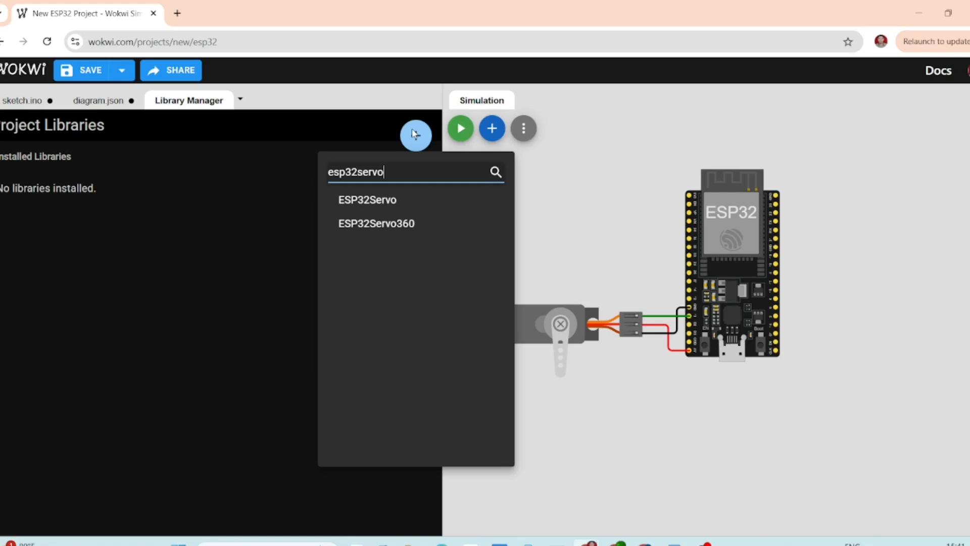
pyautogui.click(368, 199)
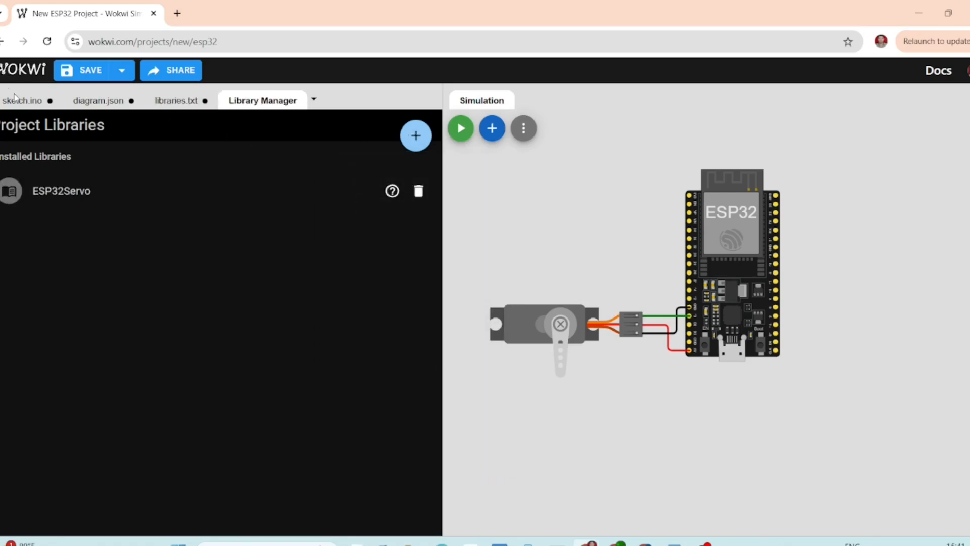
pyautogui.click(22, 100)
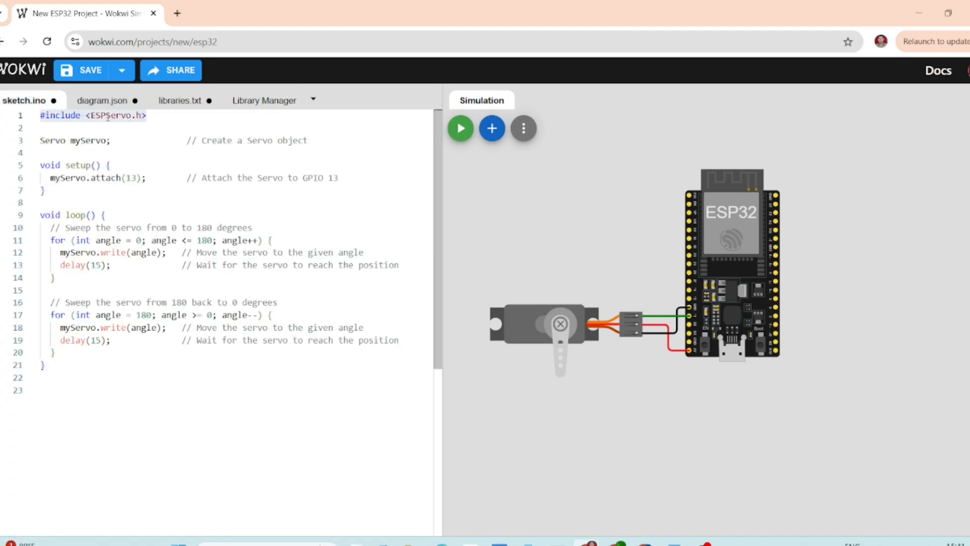
pyautogui.click(172, 128)
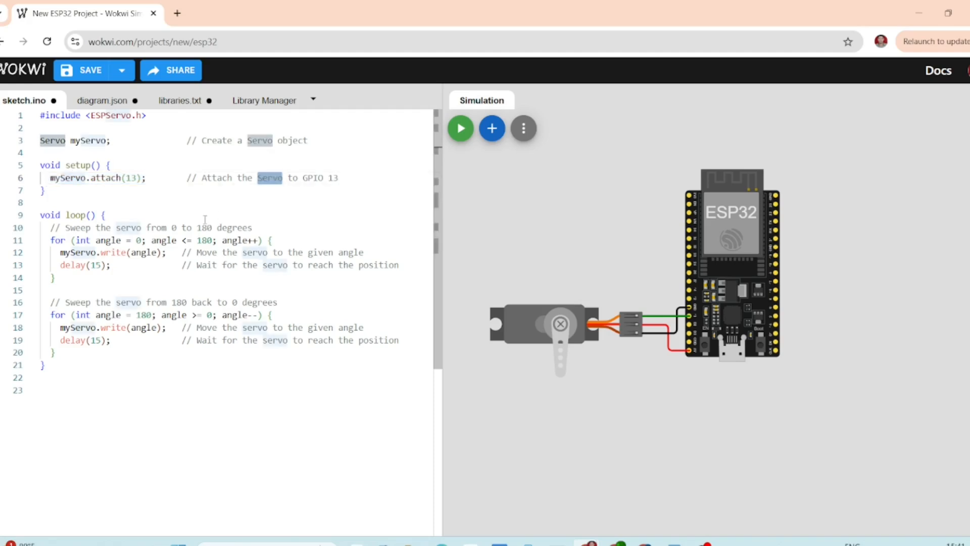
pyautogui.click(109, 214)
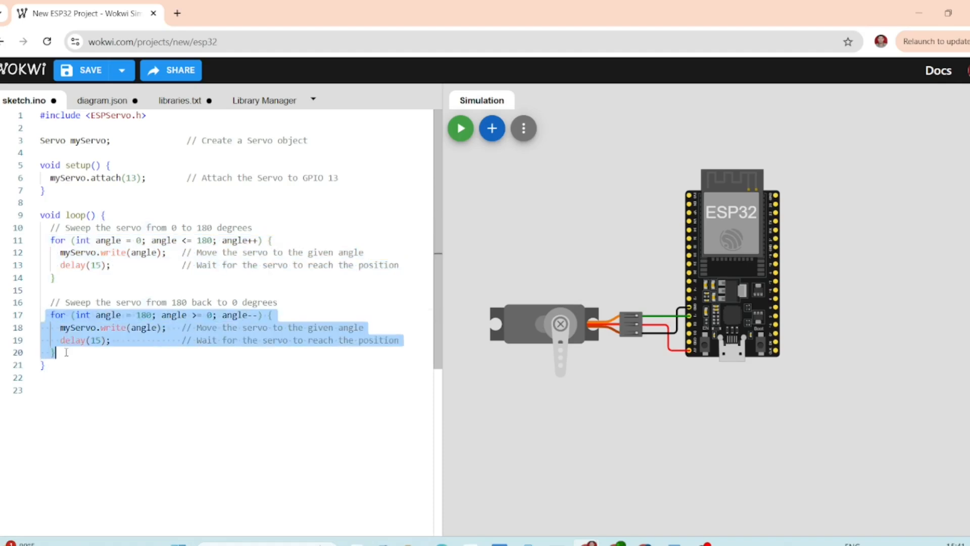
pyautogui.click(128, 281)
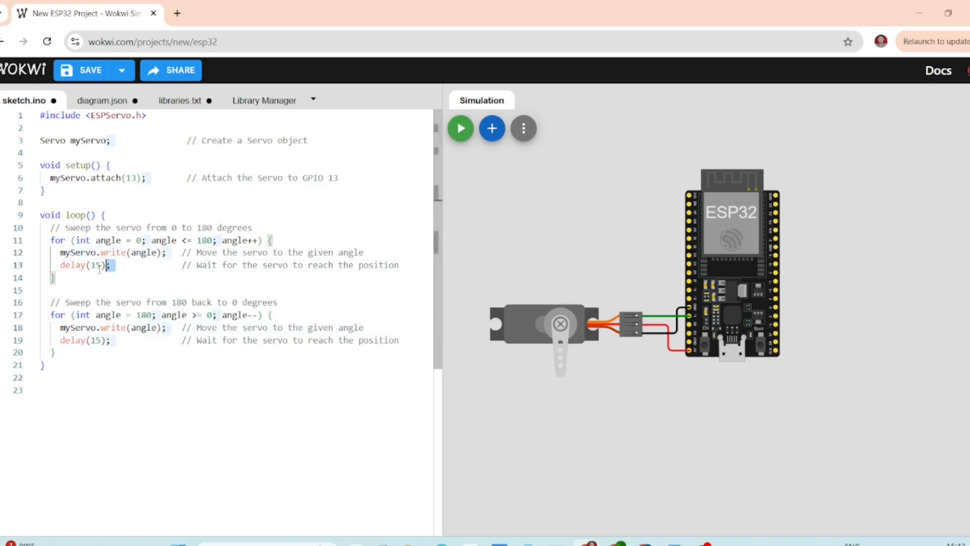
pyautogui.tripleClick(71, 265)
pyautogui.write('32')
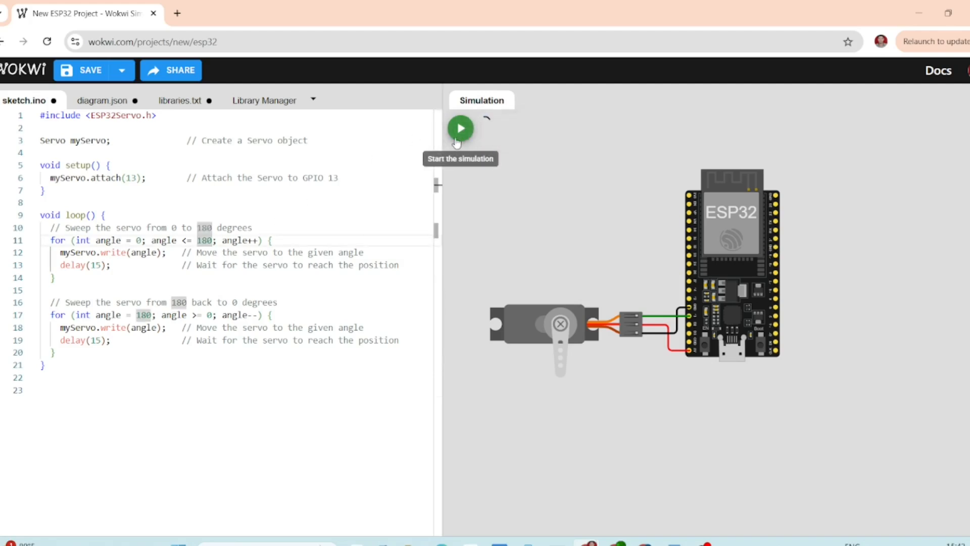
# - Start the simulation so the servo arm sweeps between 0 and 180 degrees
pyautogui.click(461, 128)
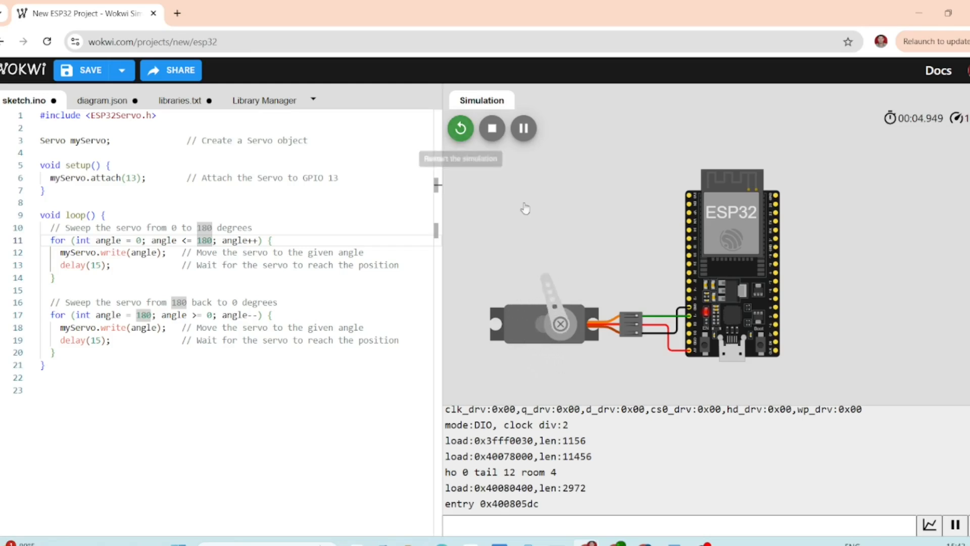
pyautogui.moveTo(573, 359)
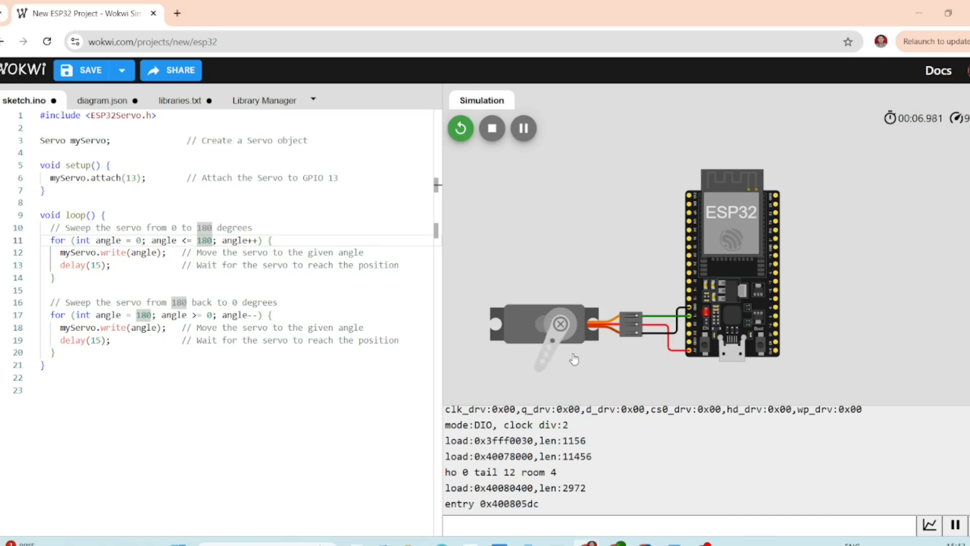